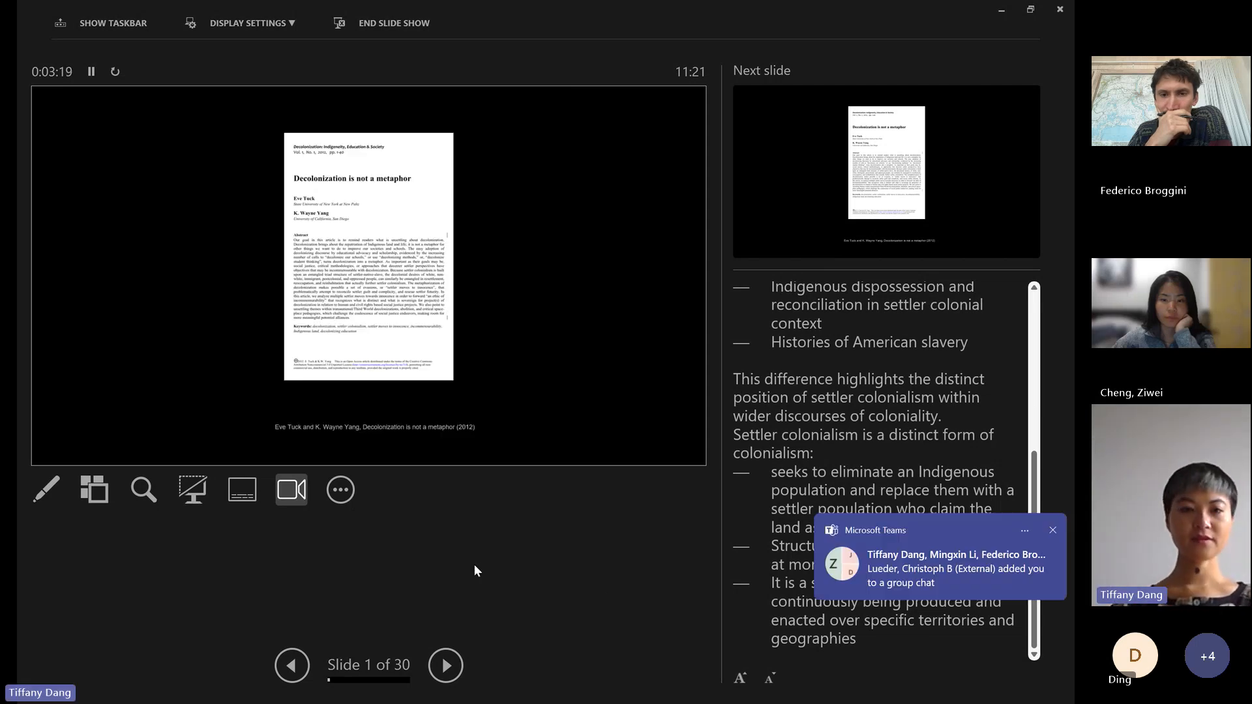
# Advance to slide 2 with the notes on decolonization and land.
pyautogui.click(446, 666)
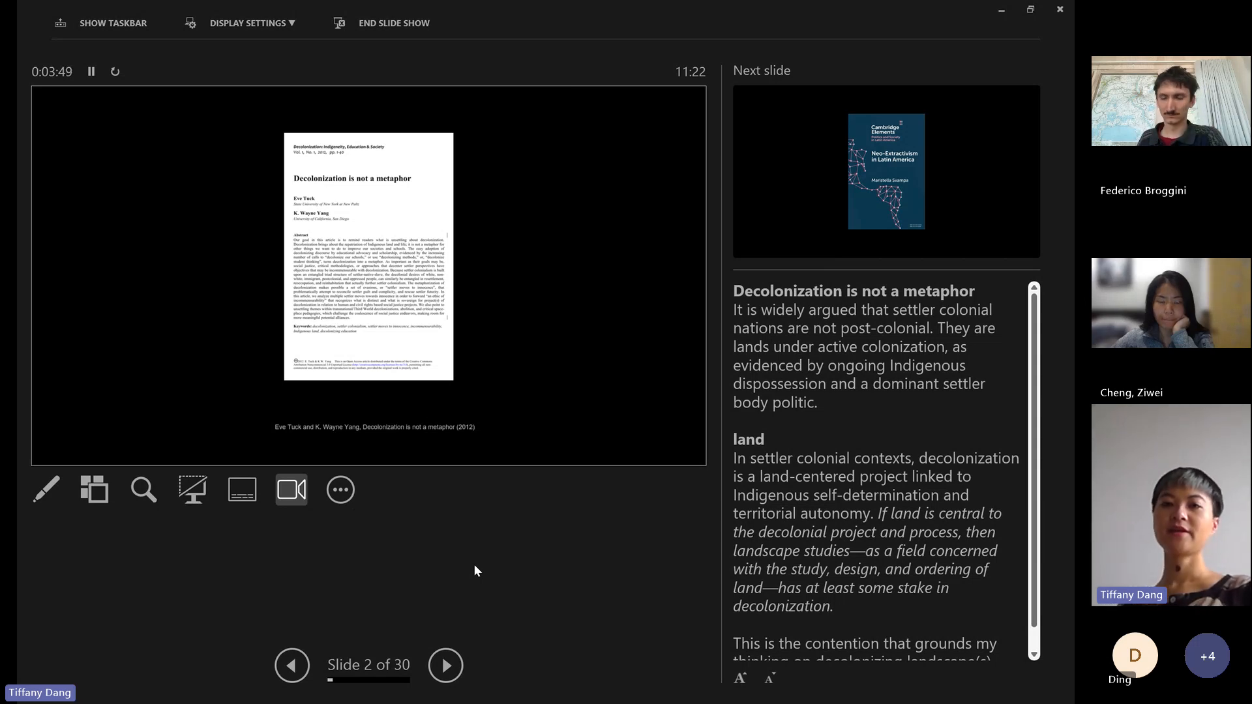
# Advance to slide 3, the Neo-Extractivism in Latin America book cover.
pyautogui.click(445, 665)
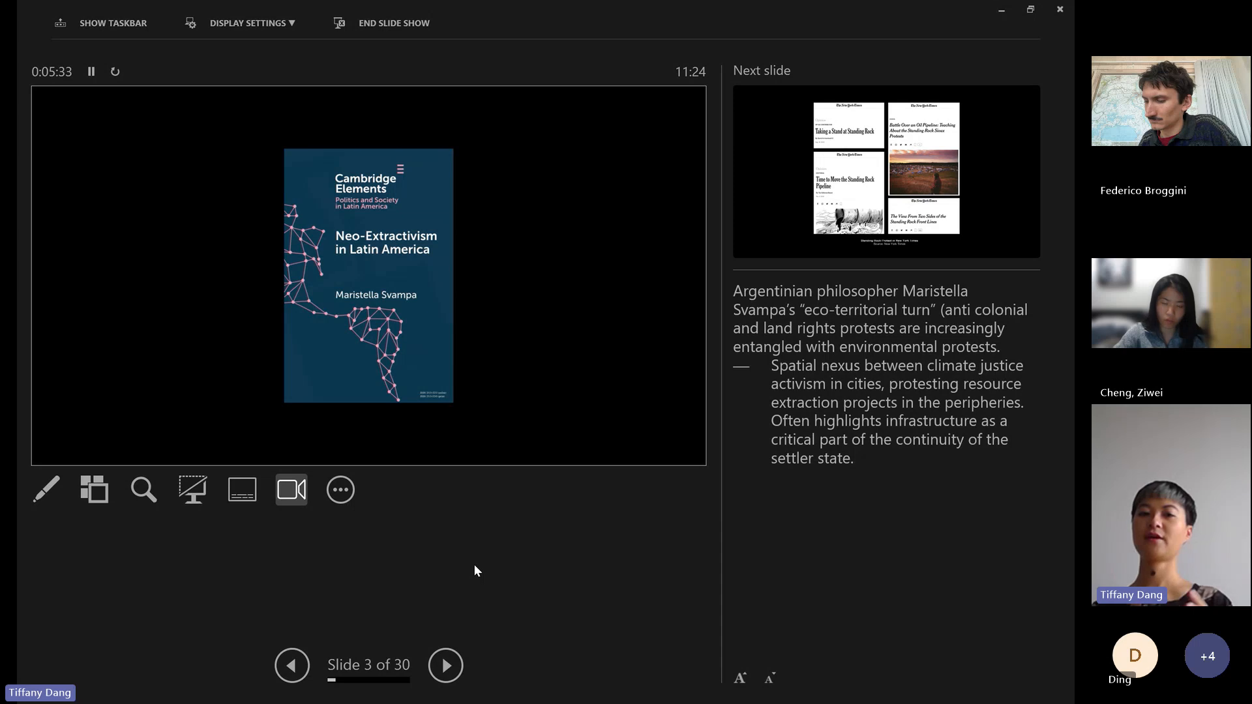
# Advance through the Standing Rock coverage slide to slide 5 on Wet'suwet'en protest media.
pyautogui.click(445, 665)
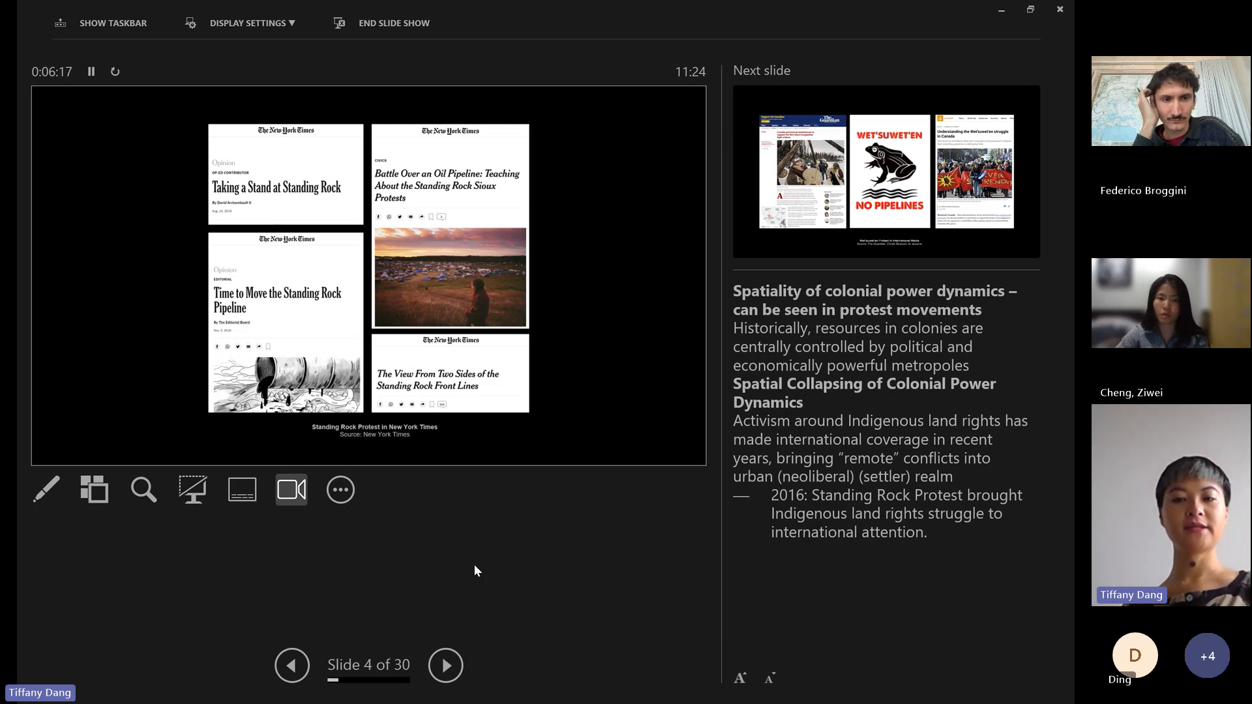
pyautogui.click(445, 666)
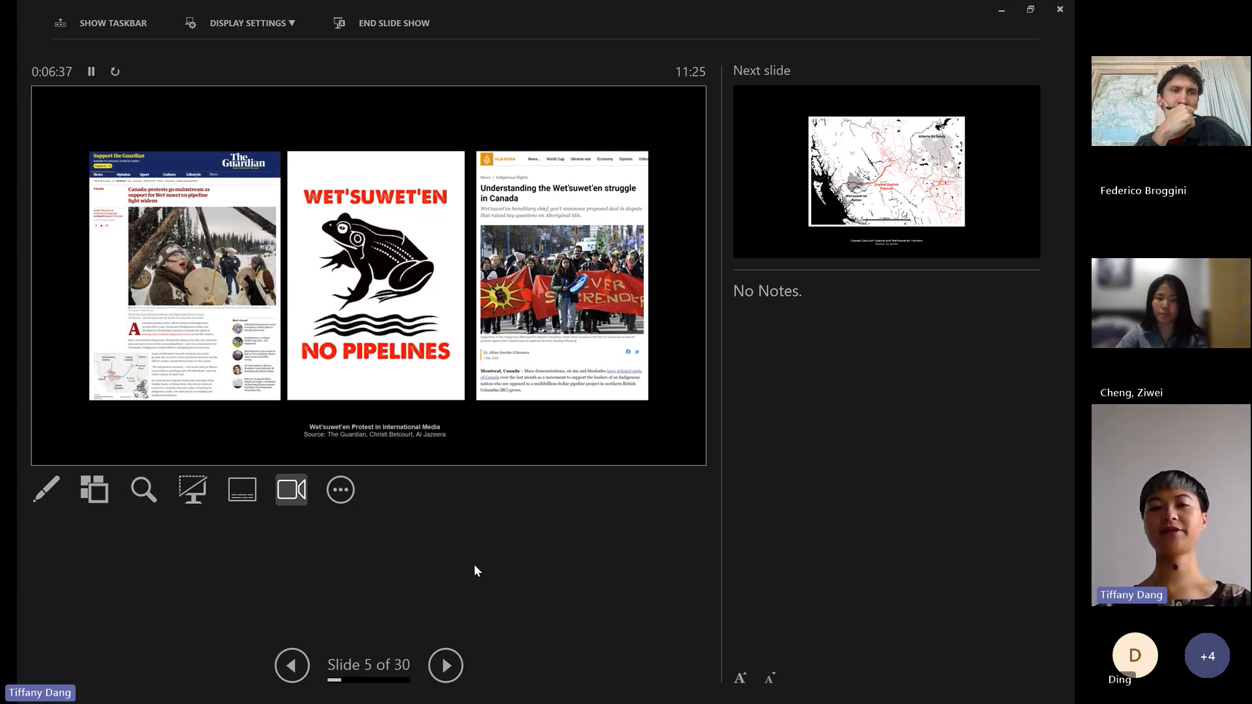
# Advance to slide 7, the trans-continental railway map of Canada.
pyautogui.click(446, 665)
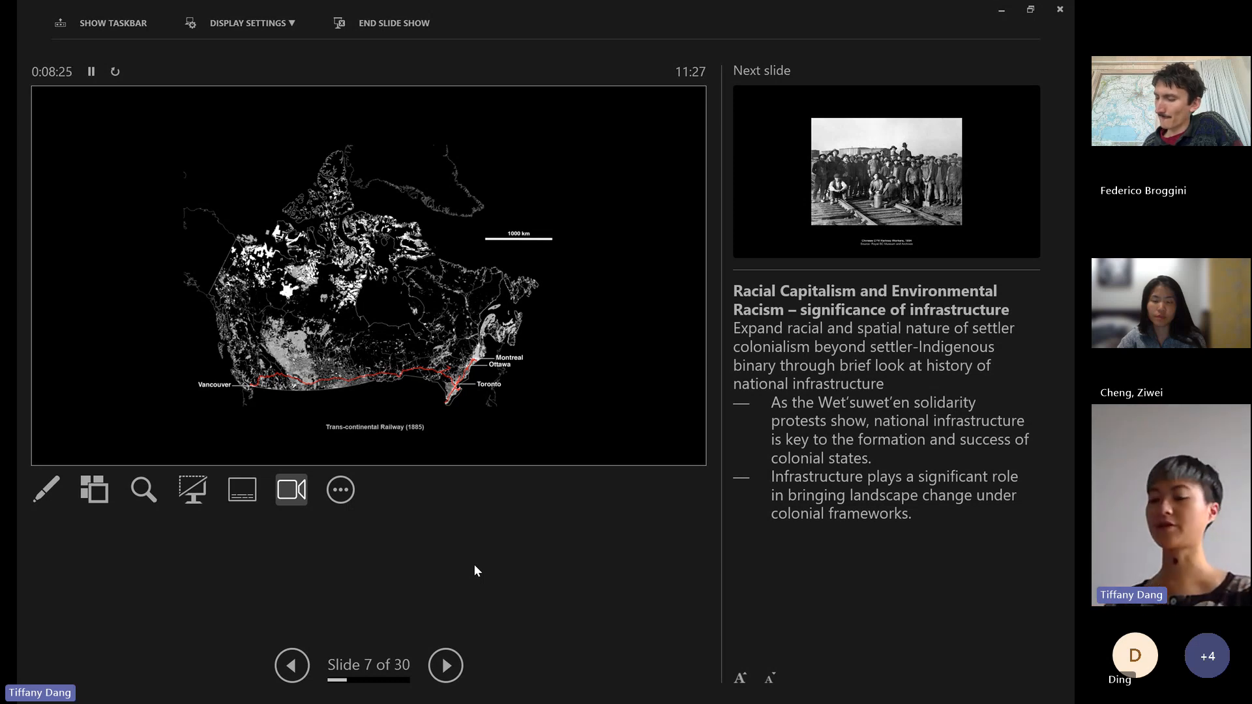
# Advance past the Chinese railway workers photograph to slide 9, the De Leeuw and Hunt quotation.
pyautogui.click(445, 666)
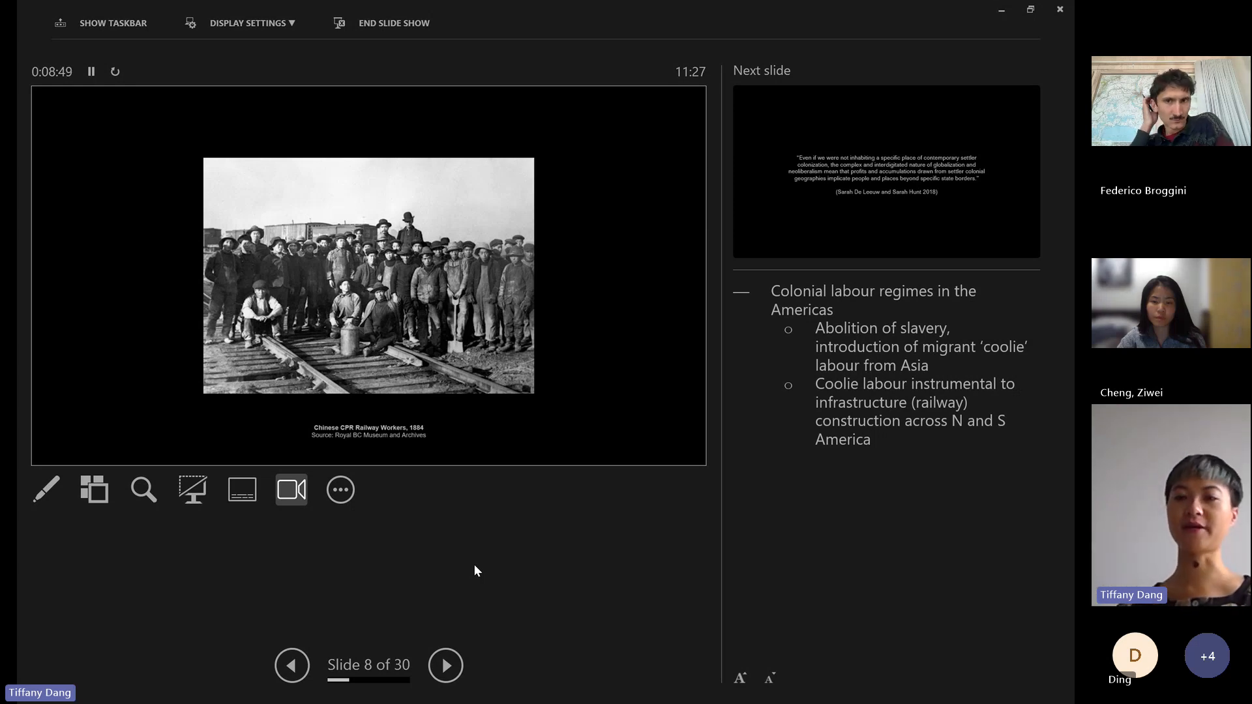
pyautogui.click(446, 665)
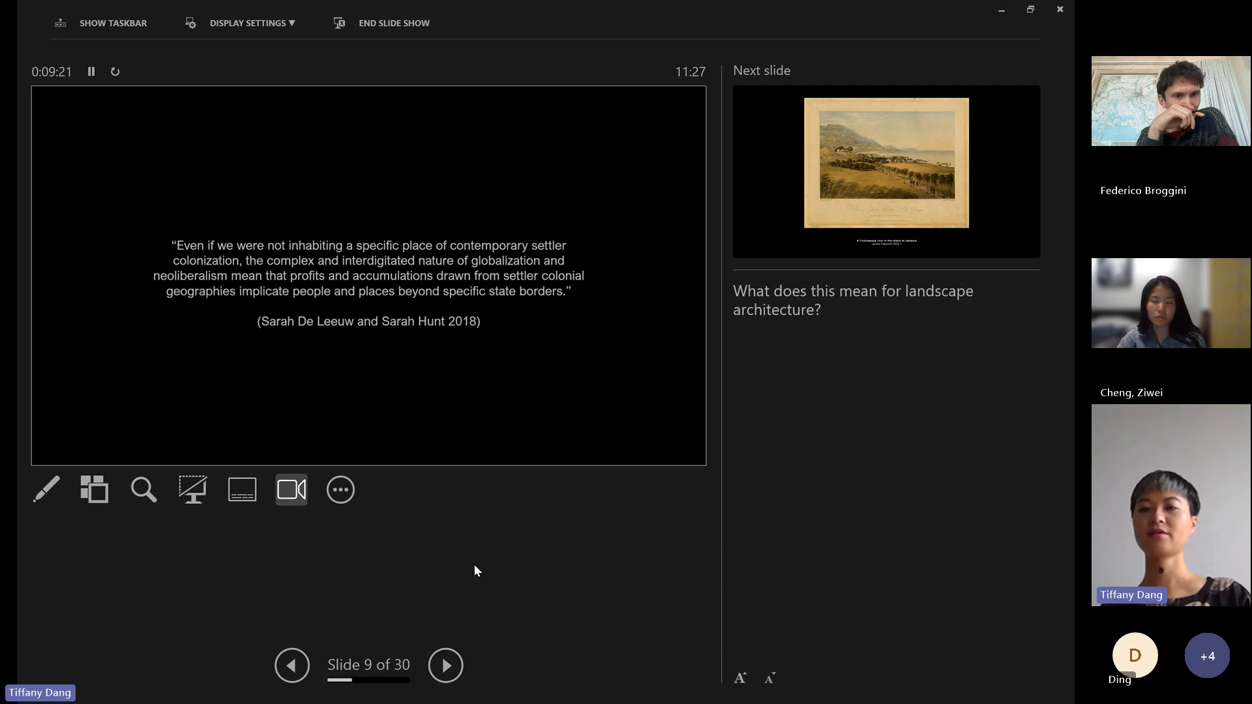
# Advance to slide 10, Hakewill's painting of Jamaica.
pyautogui.click(444, 666)
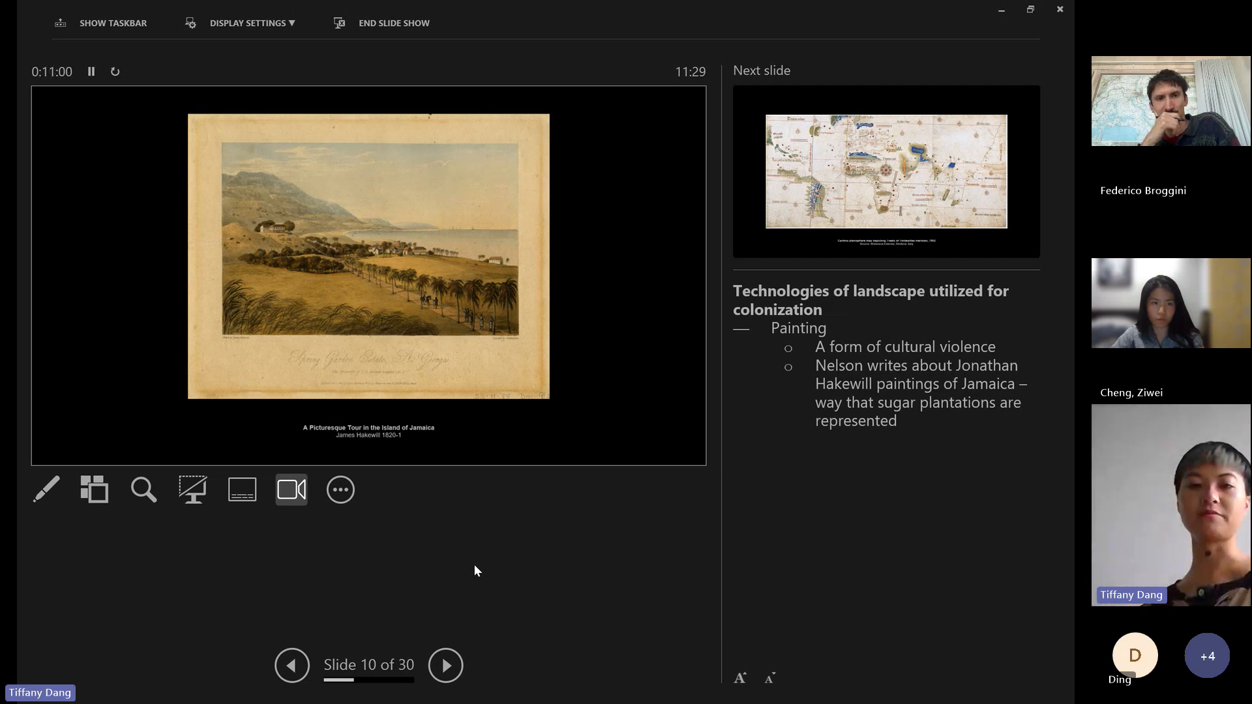
# Advance to slide 11, the Cantino planisphere map.
pyautogui.click(446, 665)
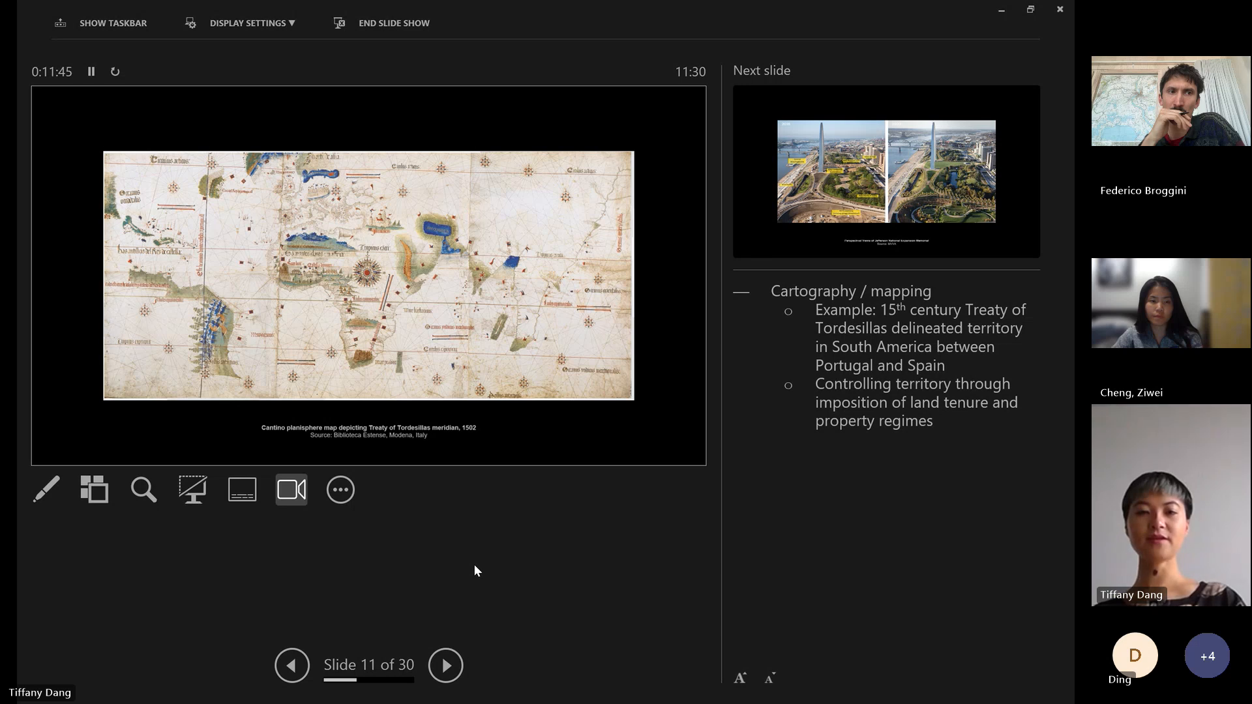
# Advance to slide 12, the Jefferson National Expansion Memorial views.
pyautogui.click(446, 666)
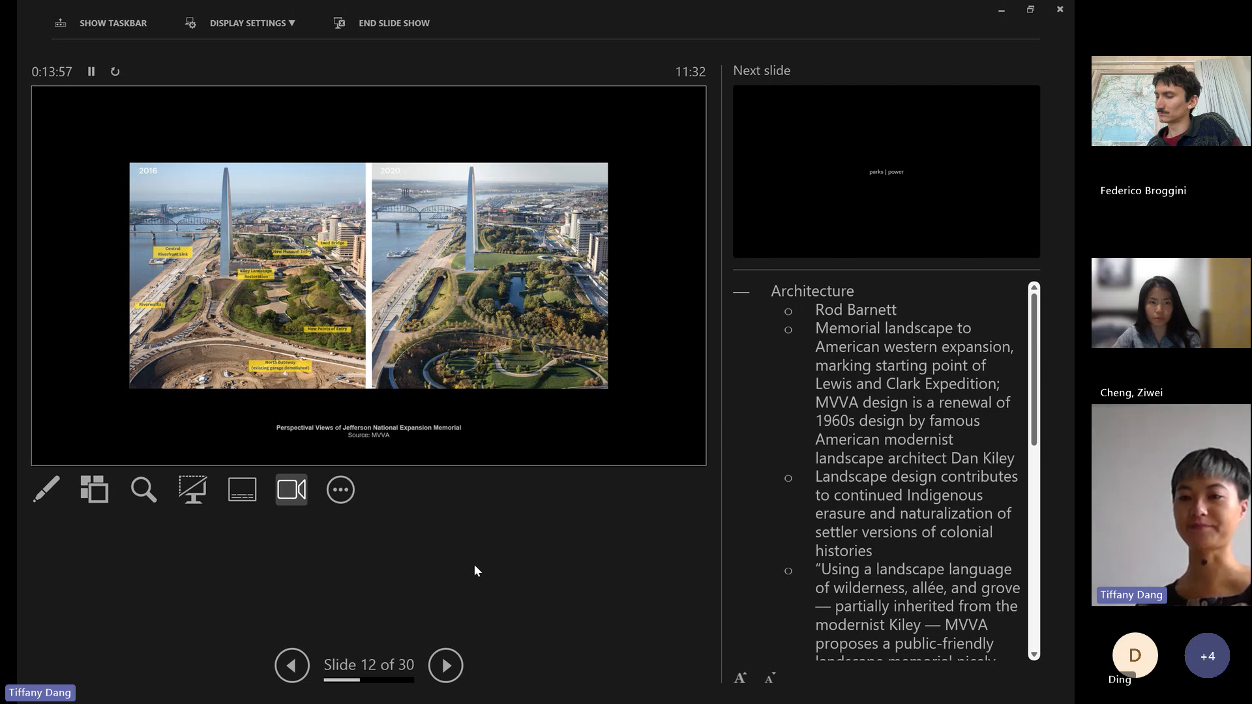
# Advance past the parks | power title slide toward Canada's National Parks System map.
pyautogui.click(445, 666)
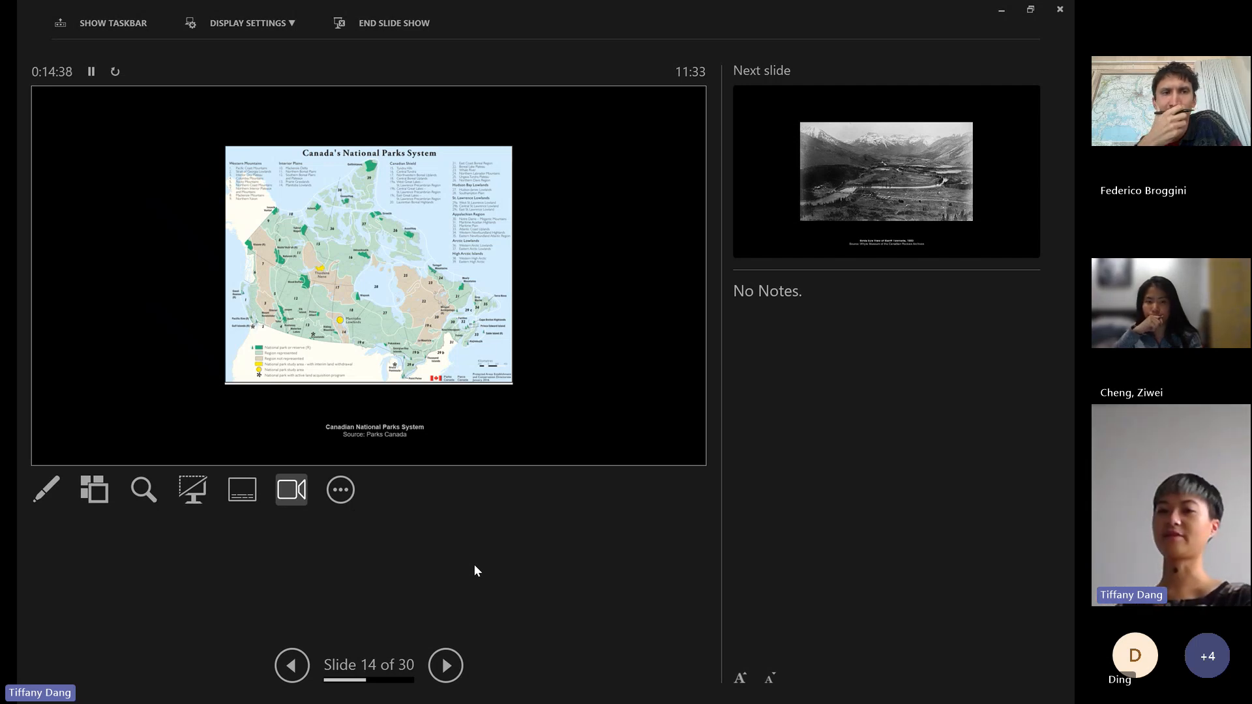
pyautogui.click(445, 666)
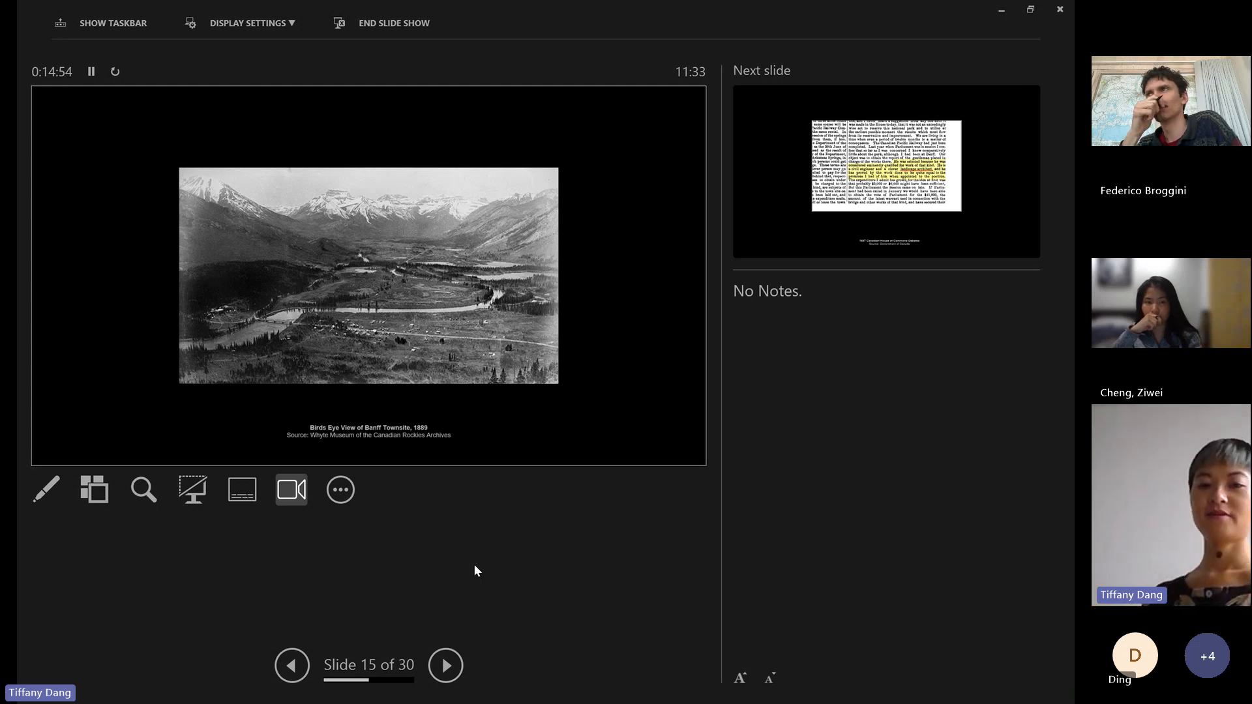
pyautogui.click(445, 665)
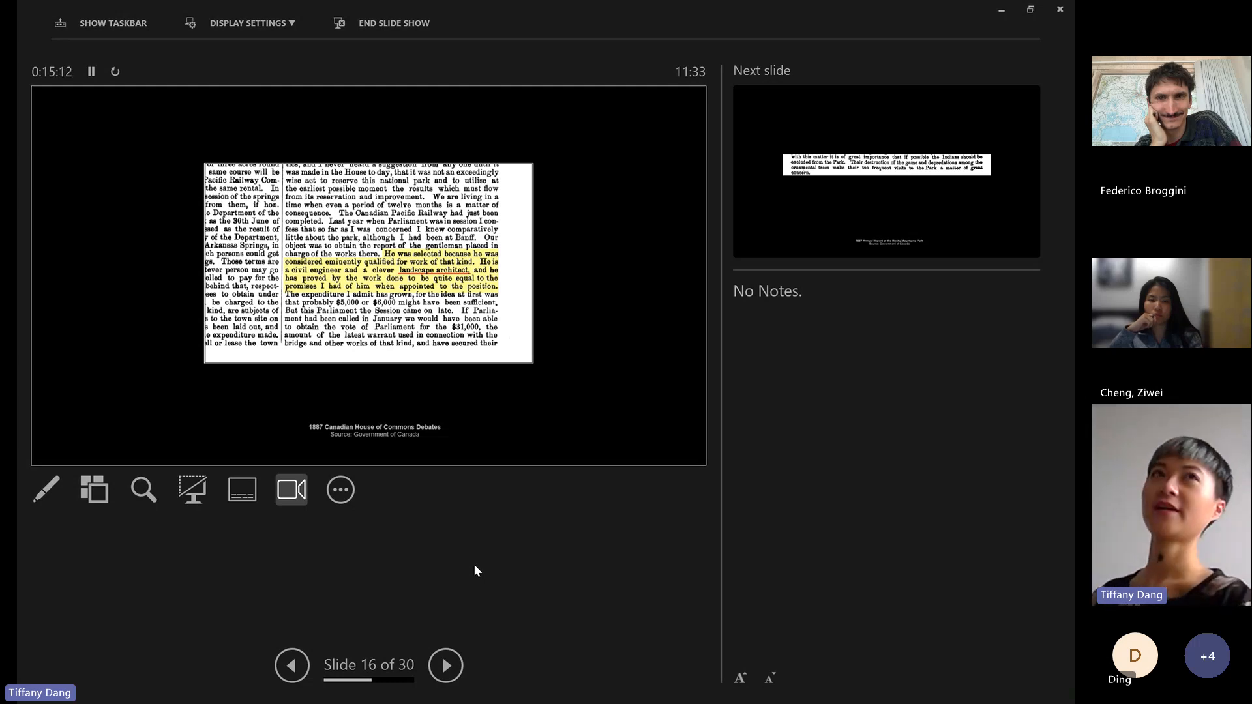
# Step back to the Banff Townsite photo, then forward through the House of Commons excerpt to the 1887 Rocky Mountains Park report.
pyautogui.click(293, 666)
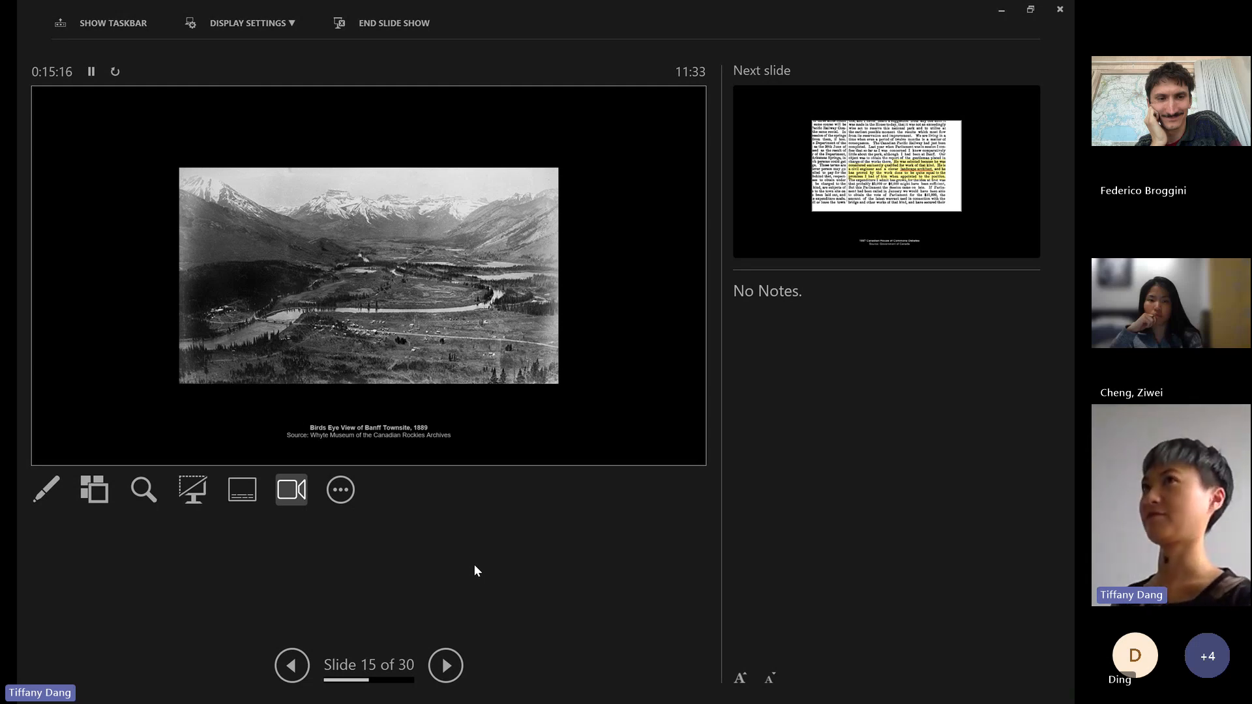
pyautogui.click(446, 665)
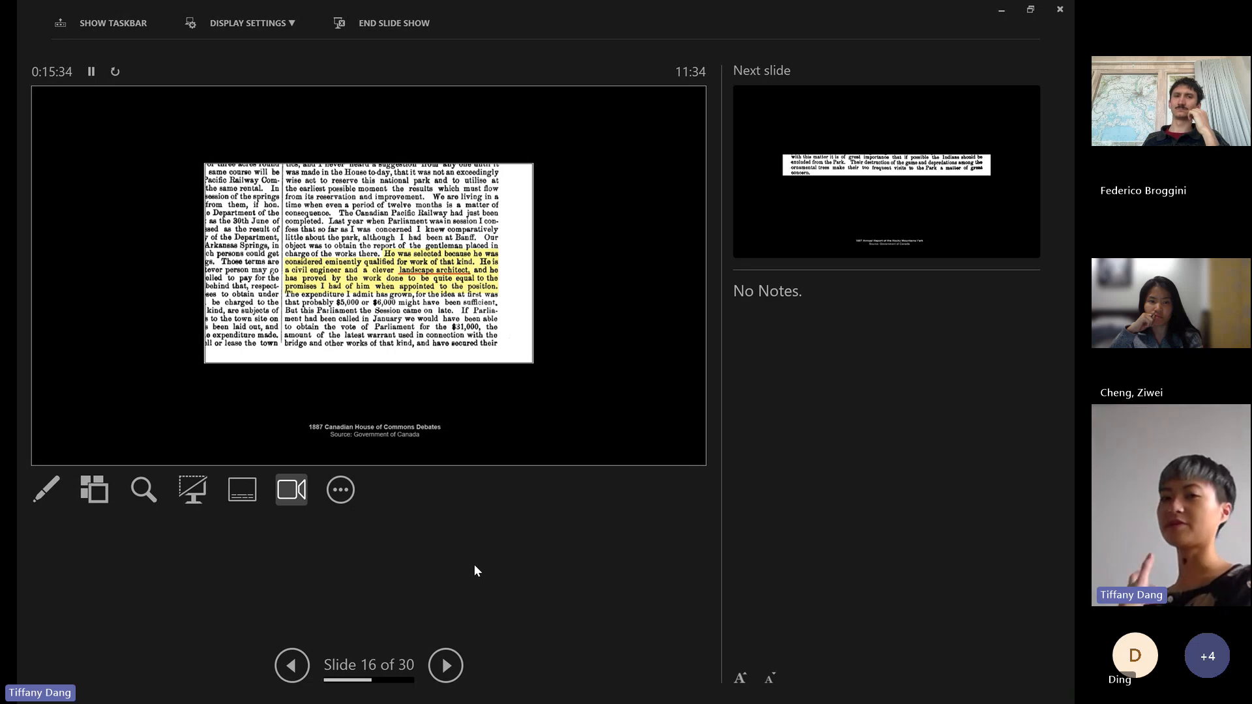
pyautogui.click(446, 665)
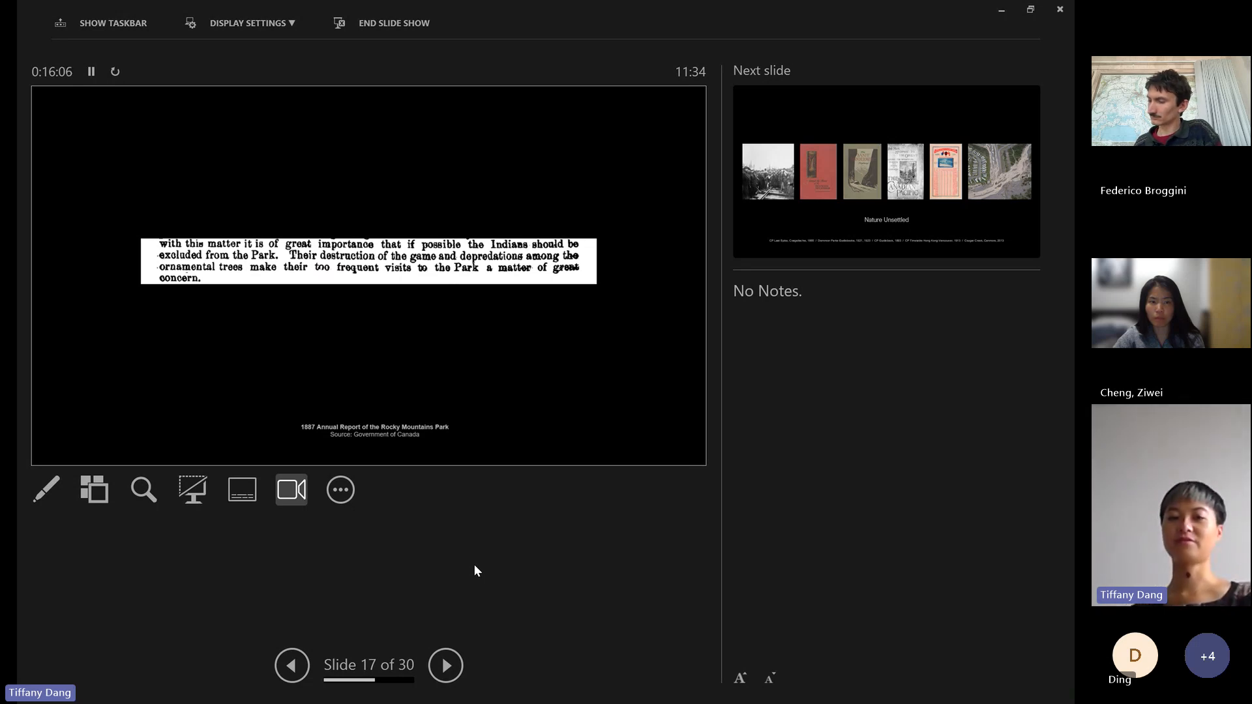
# Advance through Nature Unsettled and On the Origin of Parks toward slide 20, 'II. The Far West'.
pyautogui.click(445, 665)
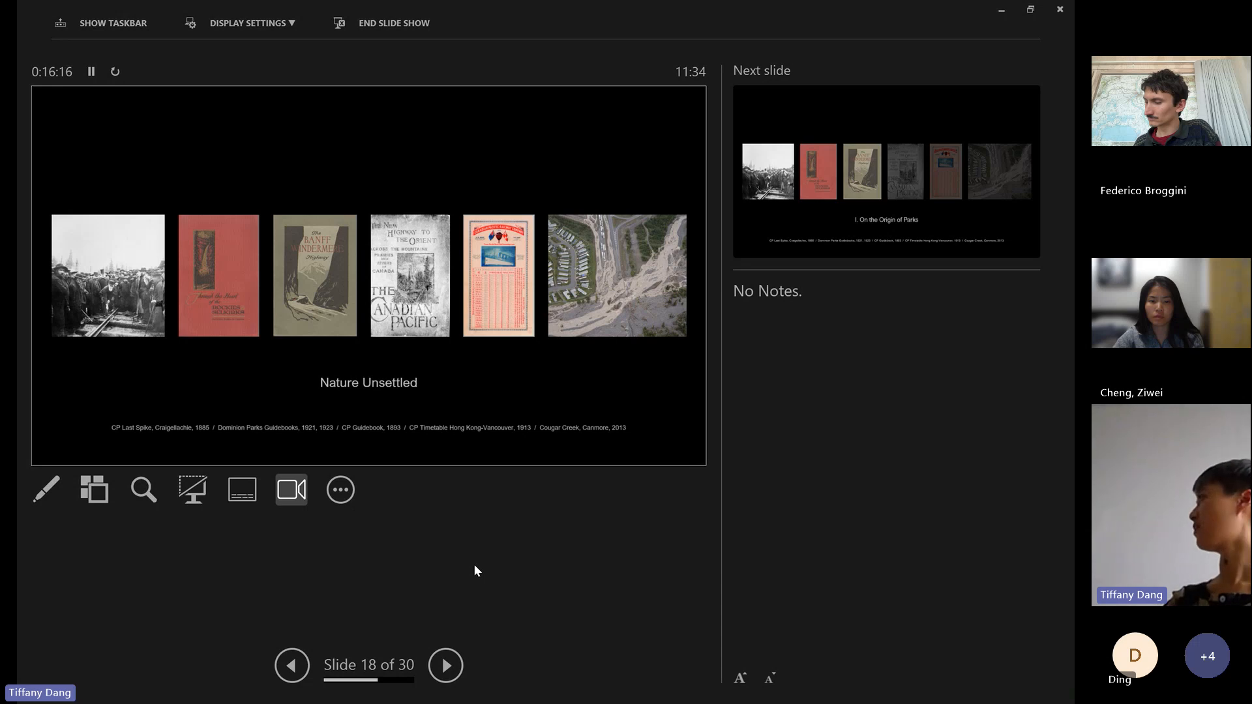
pyautogui.click(444, 665)
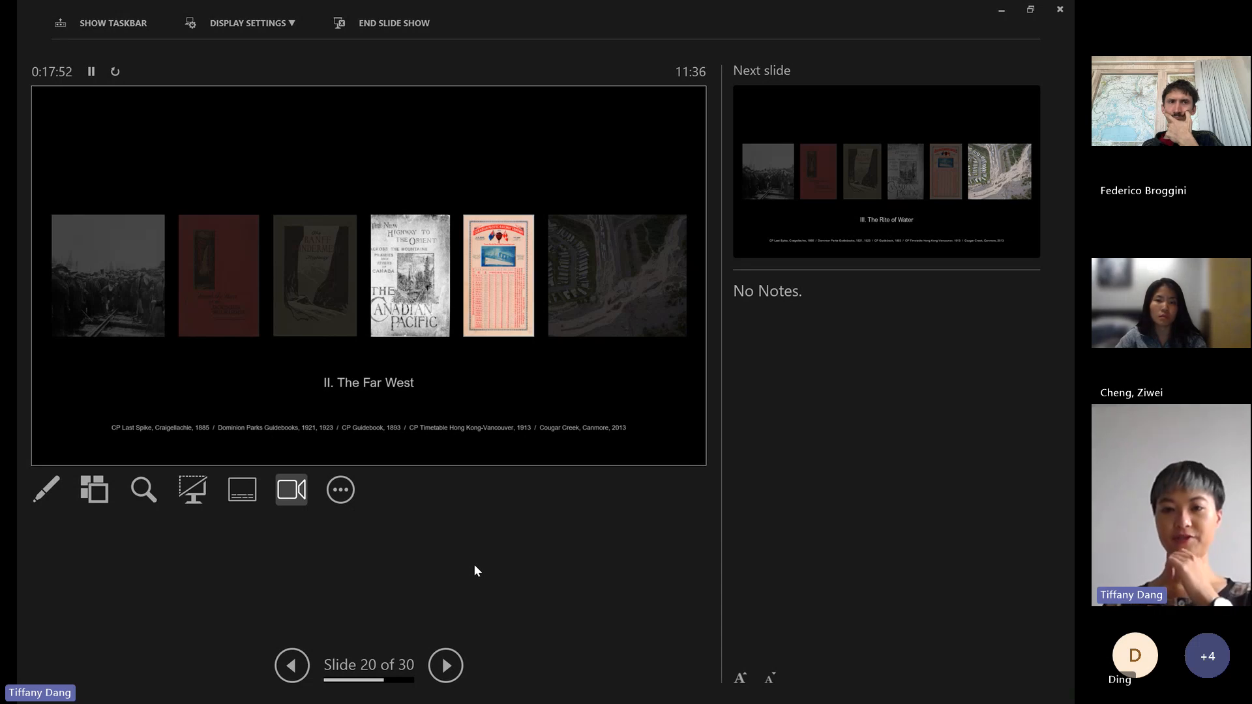
# Advance past the landscape | agency slide to slide 23 with the Farnsworth House photos.
pyautogui.click(445, 665)
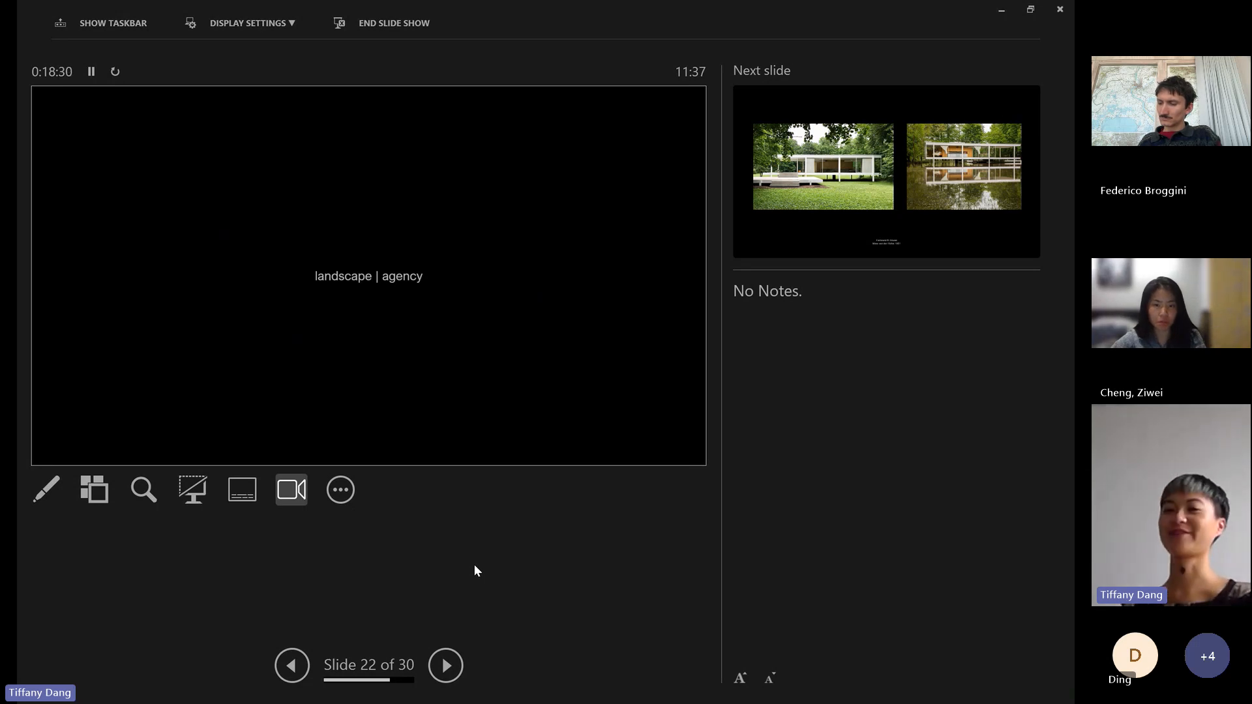
pyautogui.click(445, 666)
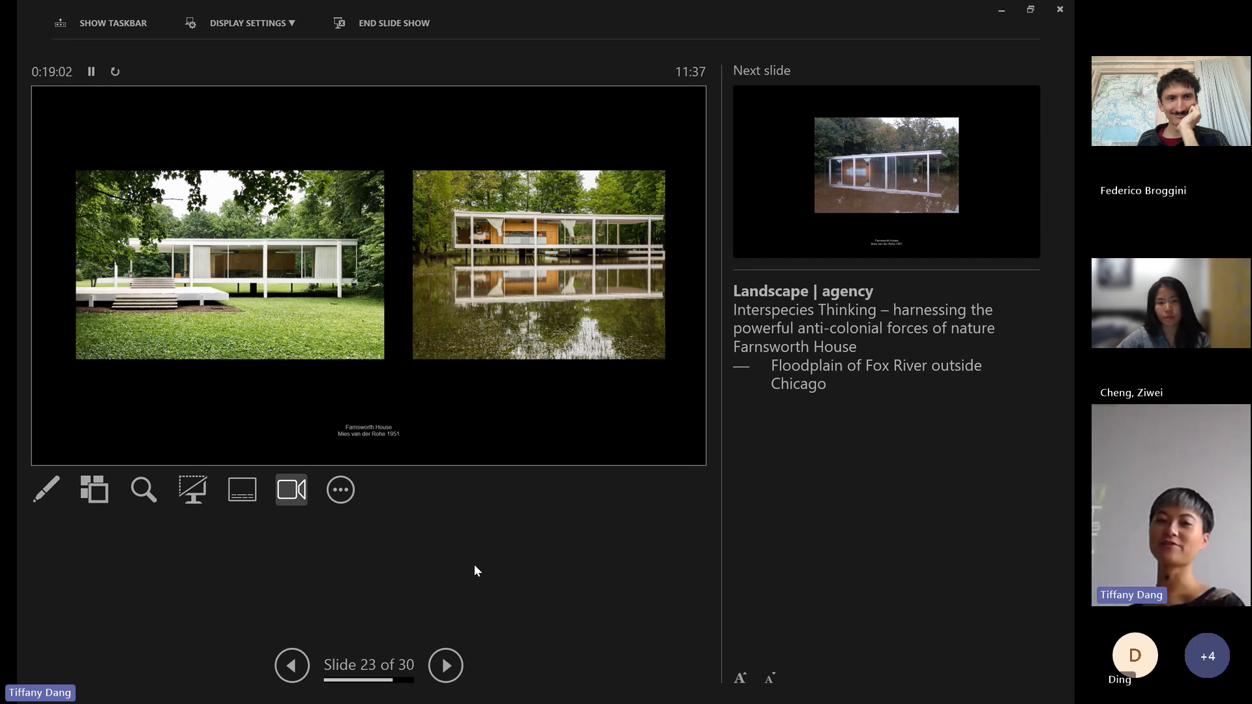
# Advance through the flooded Farnsworth House photo to slide 25, the Banff pavilion.
pyautogui.click(446, 666)
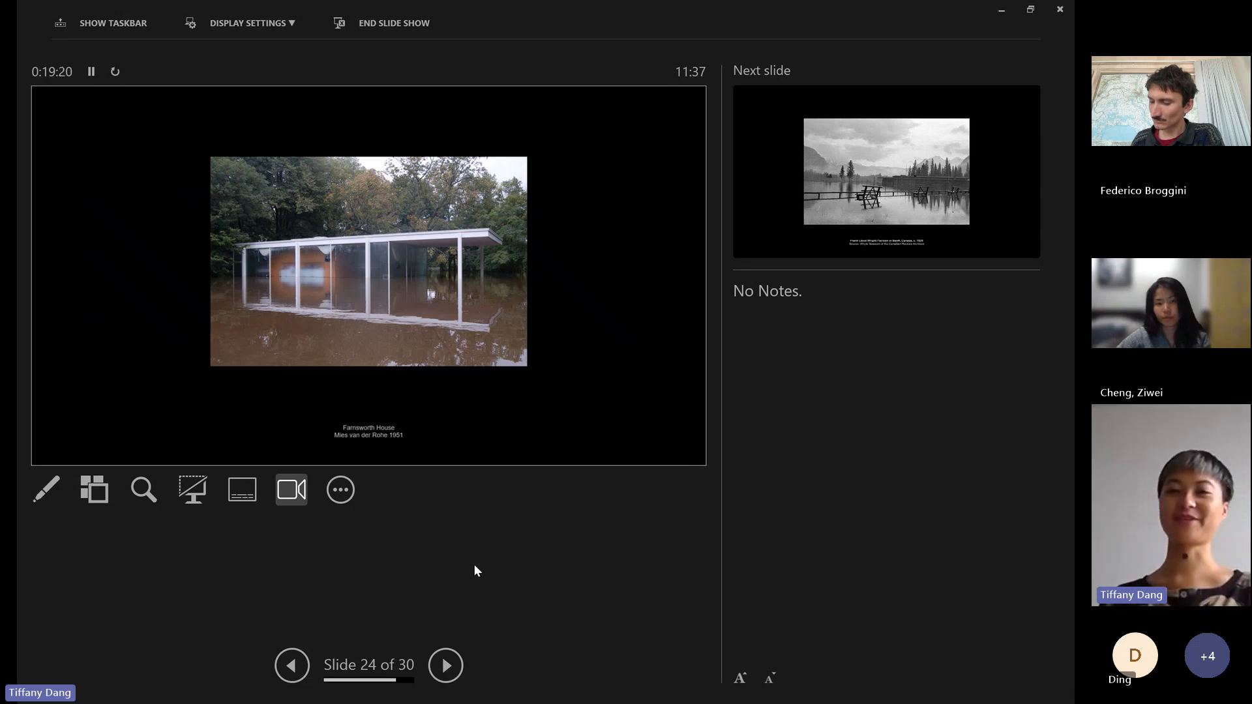
pyautogui.click(446, 666)
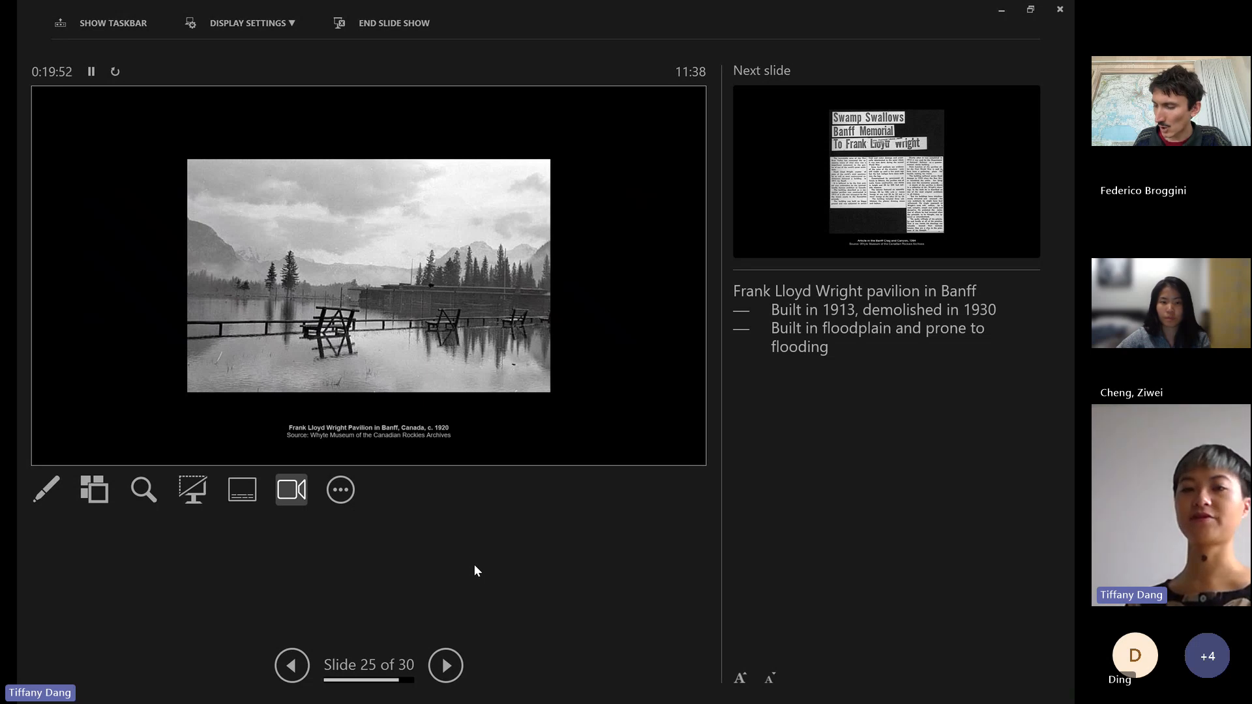
# Advance to the 1964 Banff article, overshoot to the Kim Tallbear quote, and return to slide 26.
pyautogui.click(445, 665)
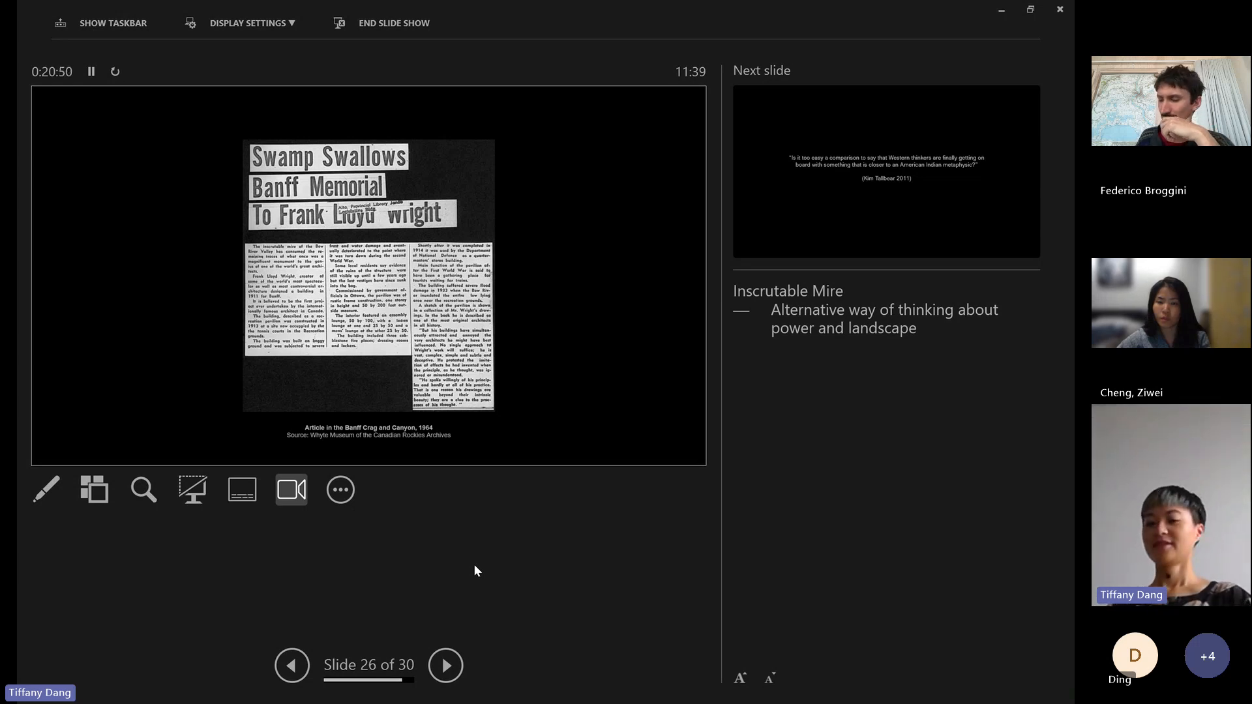
pyautogui.click(446, 665)
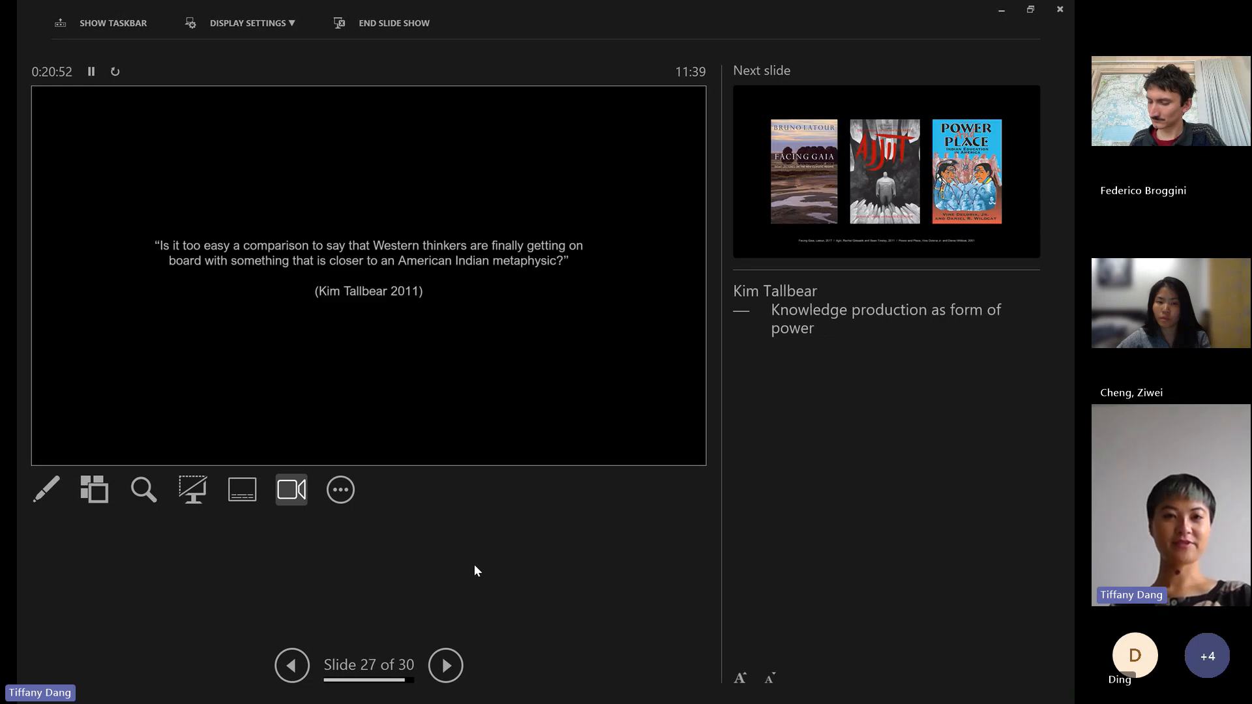
pyautogui.click(292, 666)
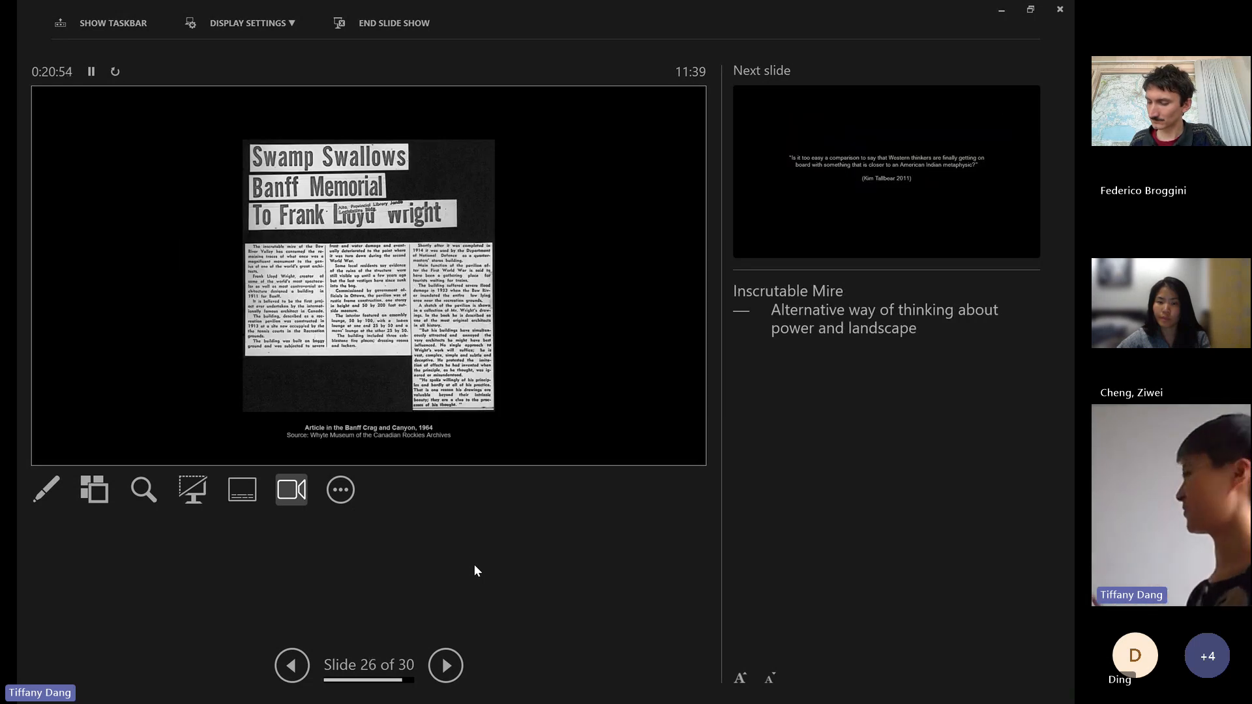